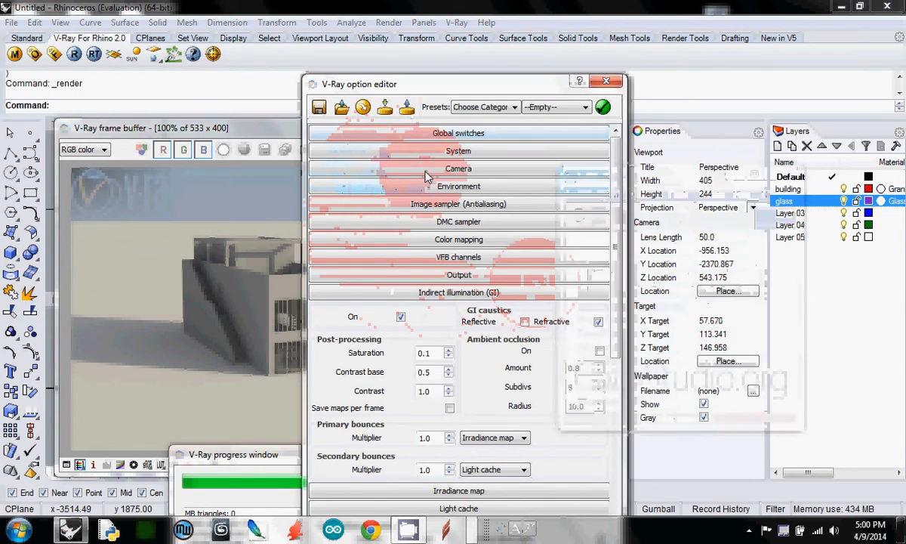
Step: Close the V-Ray option editor, leaving the grey test render and the model visible
click(459, 169)
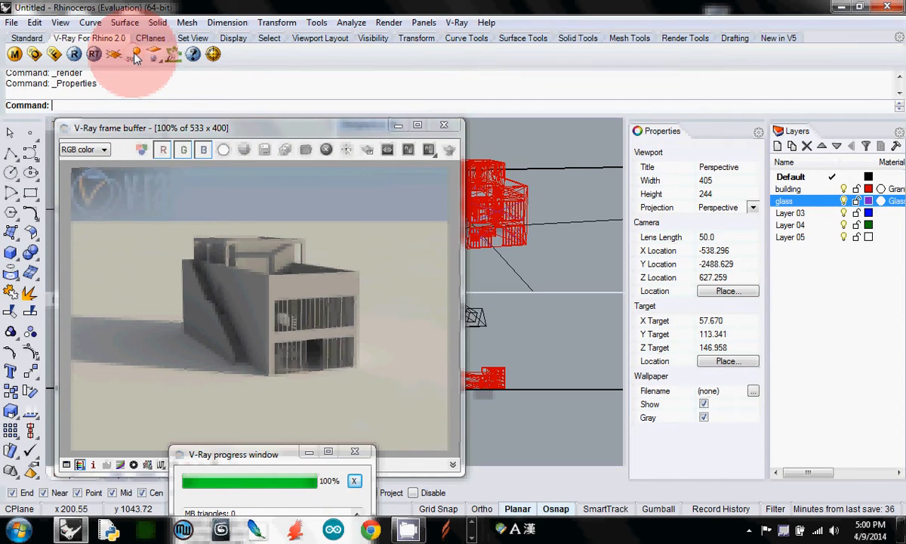
mouse_move(139, 51)
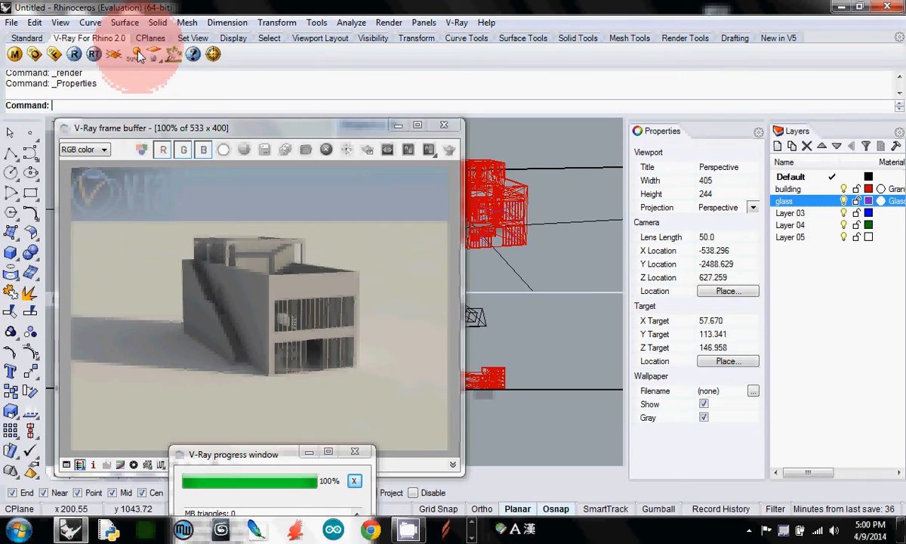
Step: Add a sun light positioned for ~12:05 PM on 1 January 2014 and confirm it
click(133, 54)
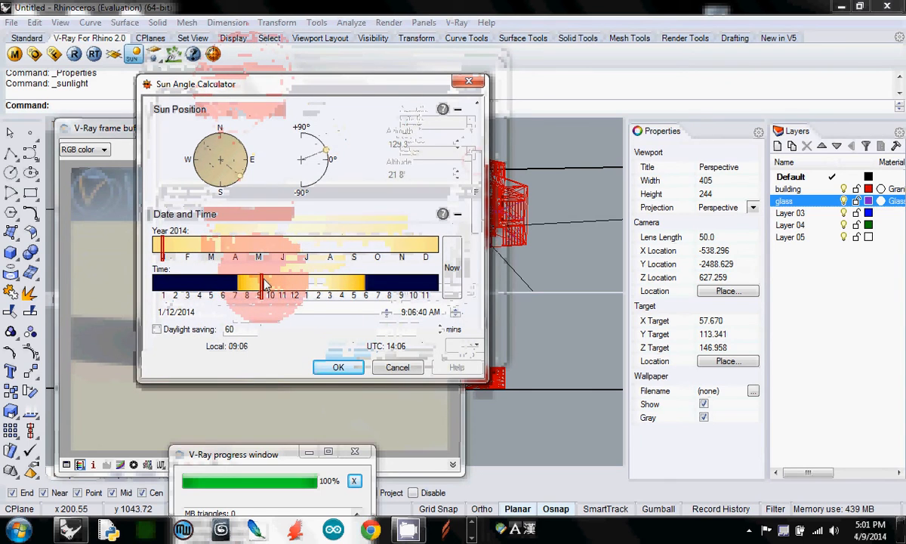
drag(260, 284, 285, 287)
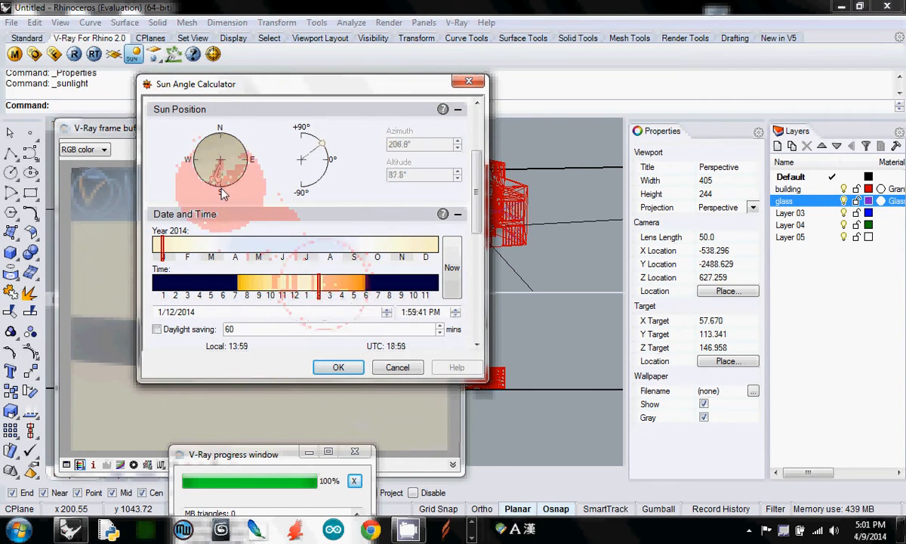
drag(317, 284, 299, 294)
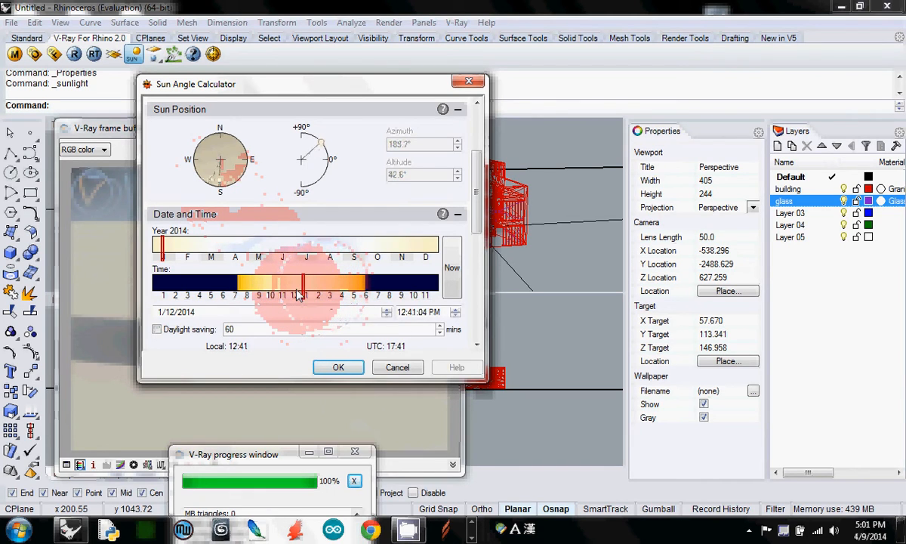
drag(305, 284, 299, 284)
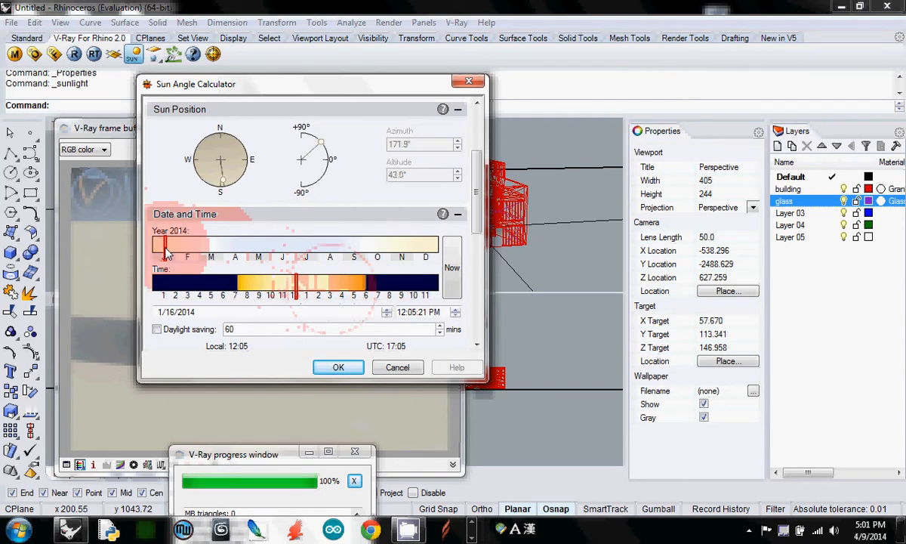
drag(165, 249, 154, 257)
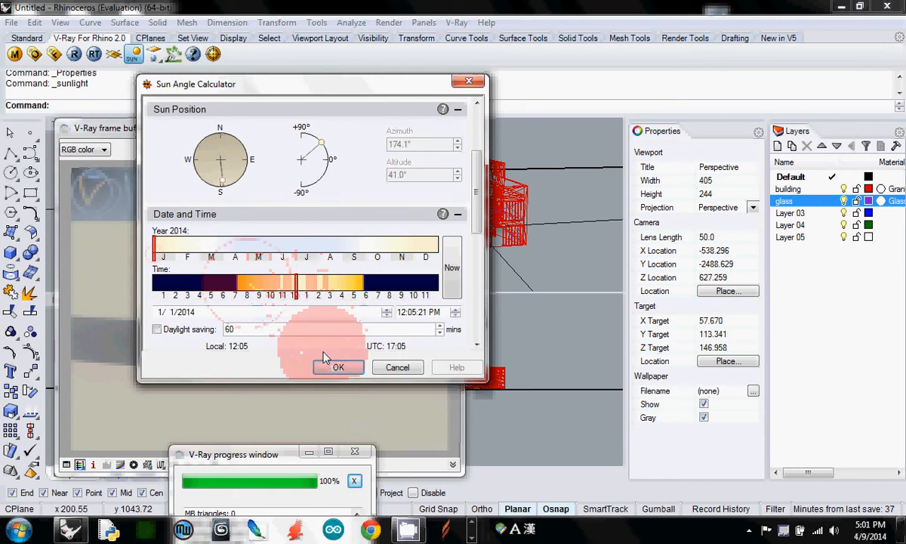
click(339, 367)
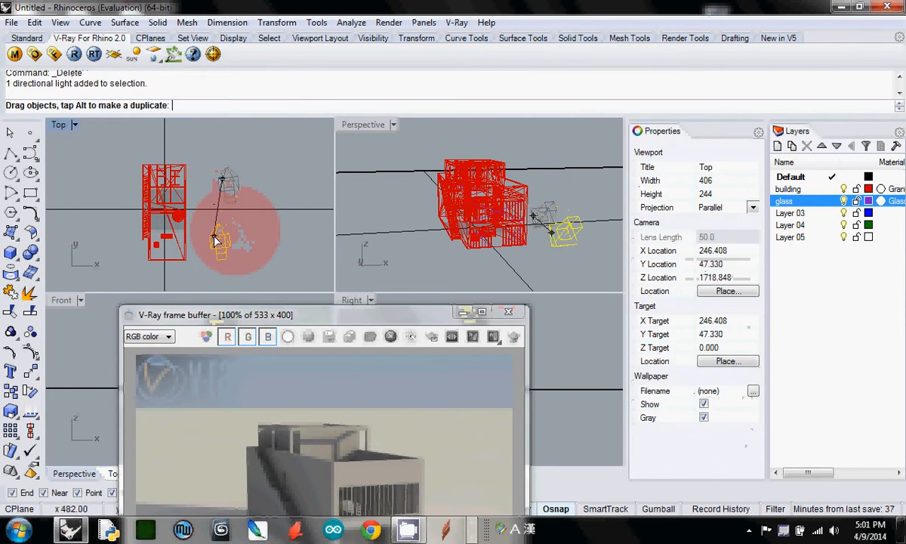
Step: Select the sun light and set the Perspective viewport to Rendered, then VRay RT live preview
click(365, 124)
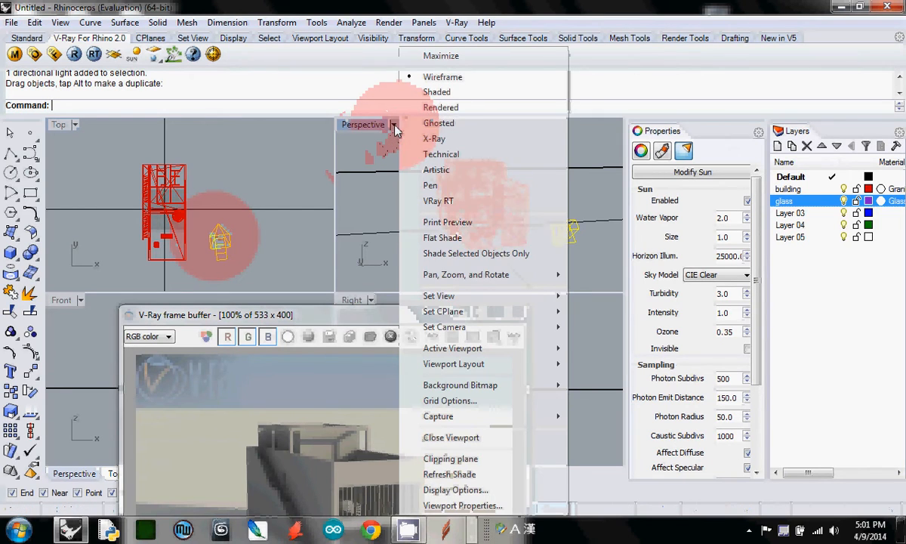
mouse_move(468, 121)
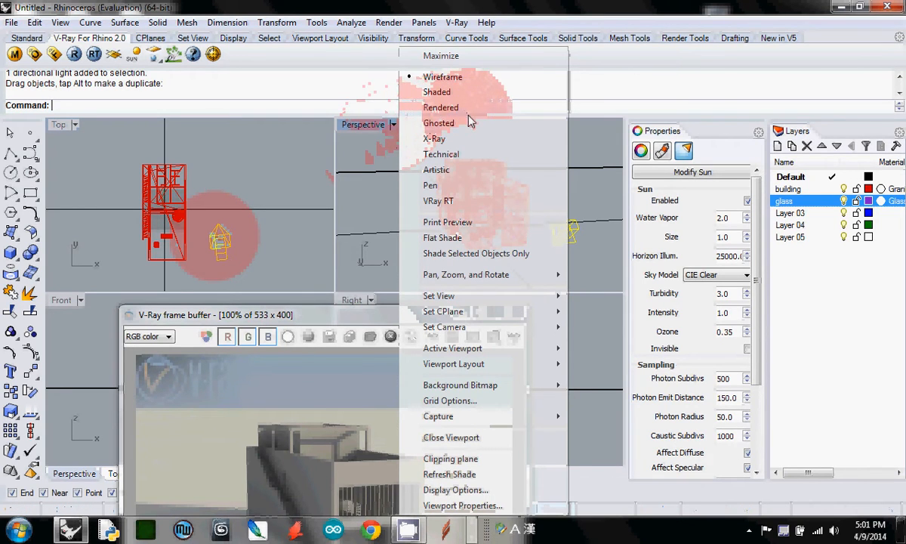
click(441, 107)
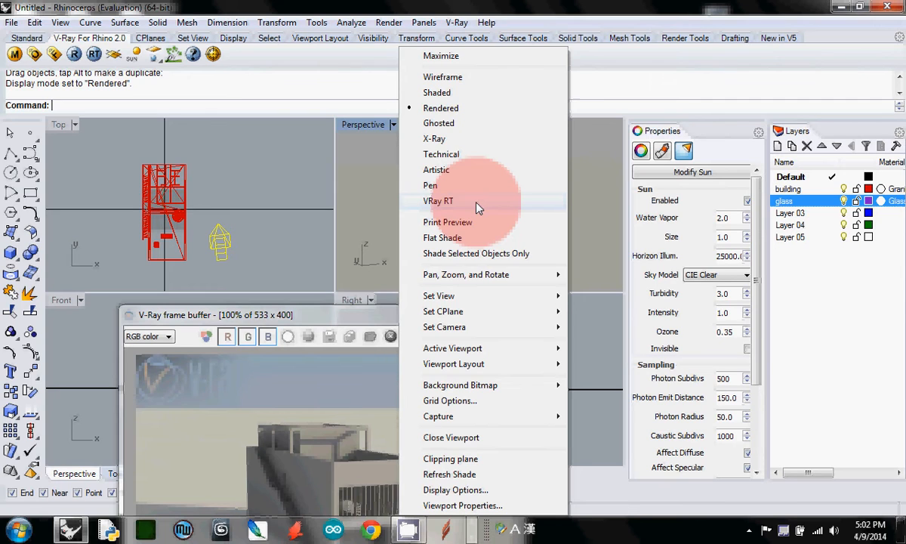
click(439, 199)
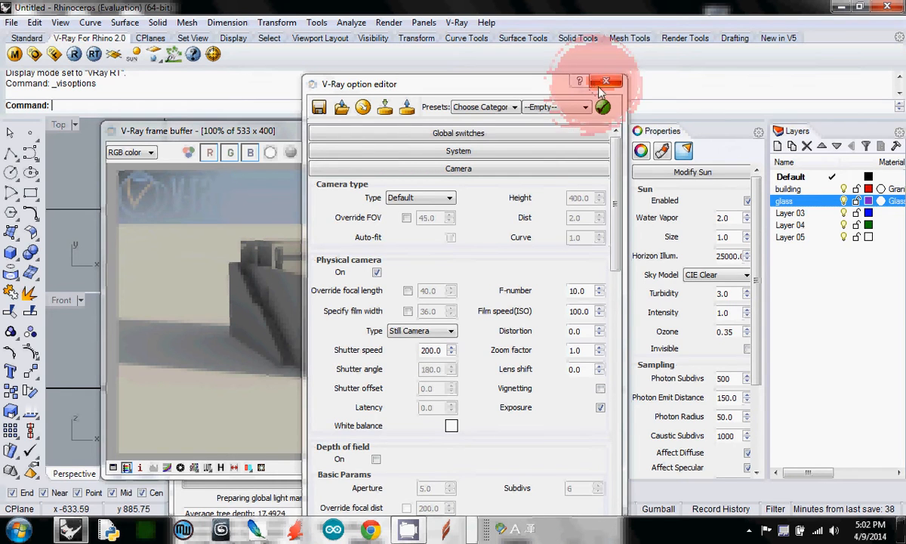
Step: Close the render settings before removing the midday sun
click(604, 82)
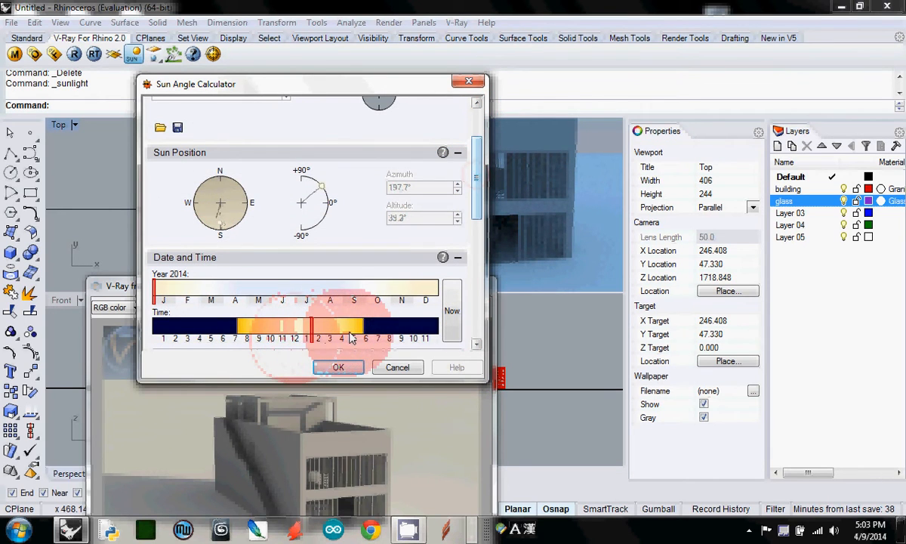
Step: Set the sun time to late afternoon at about 10° altitude in the west and confirm
drag(305, 326, 355, 326)
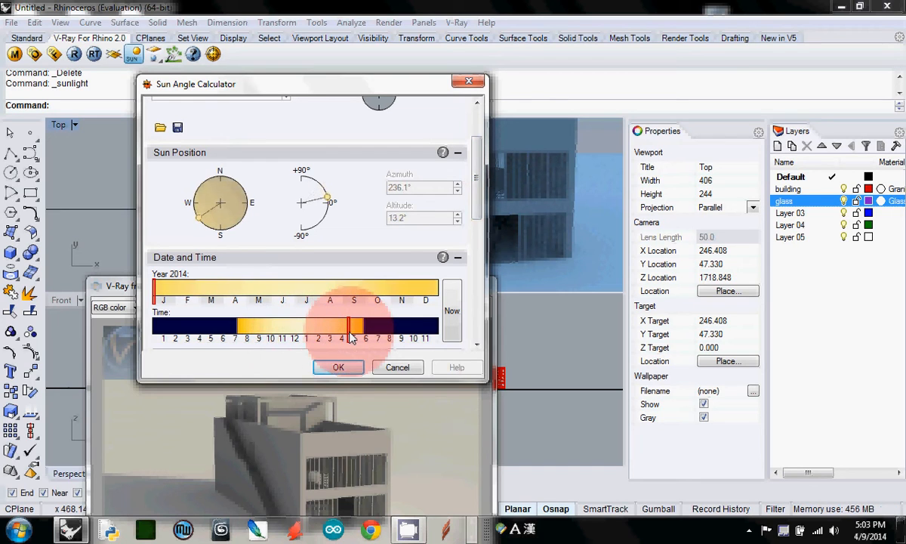
drag(351, 326, 357, 326)
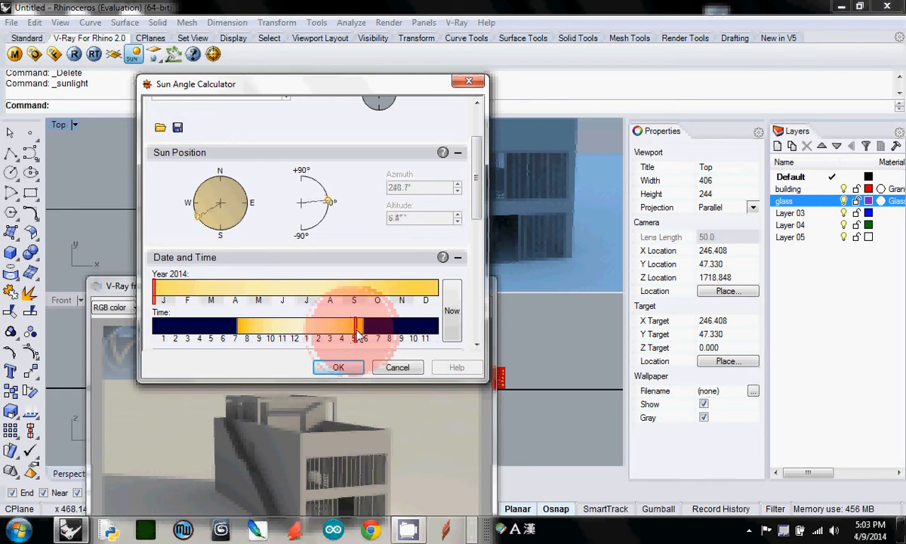
drag(357, 326, 360, 327)
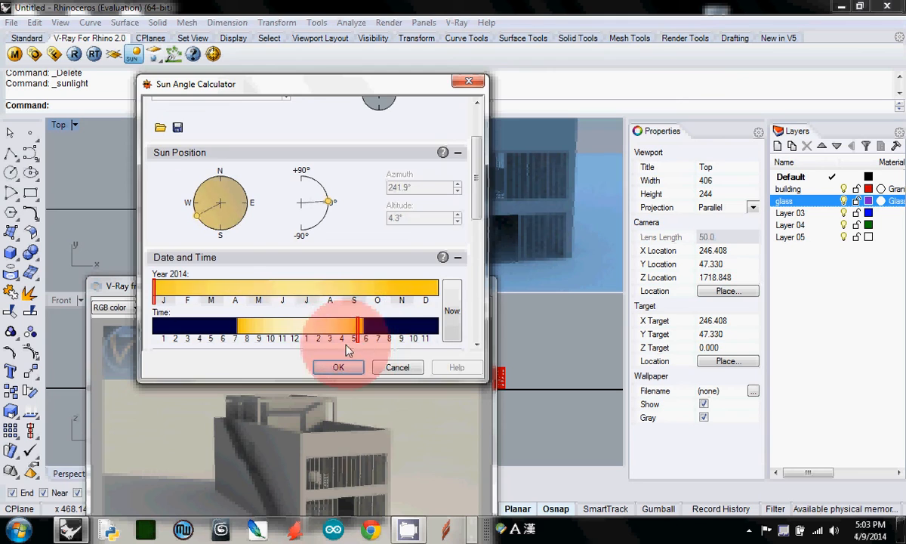
click(339, 367)
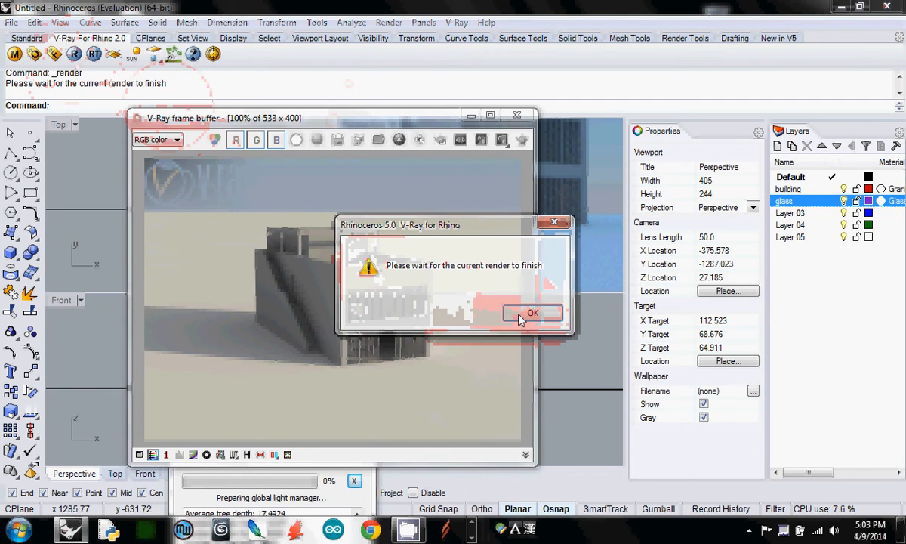
Step: Dismiss the 'Please wait for the current render to finish' warning
click(532, 313)
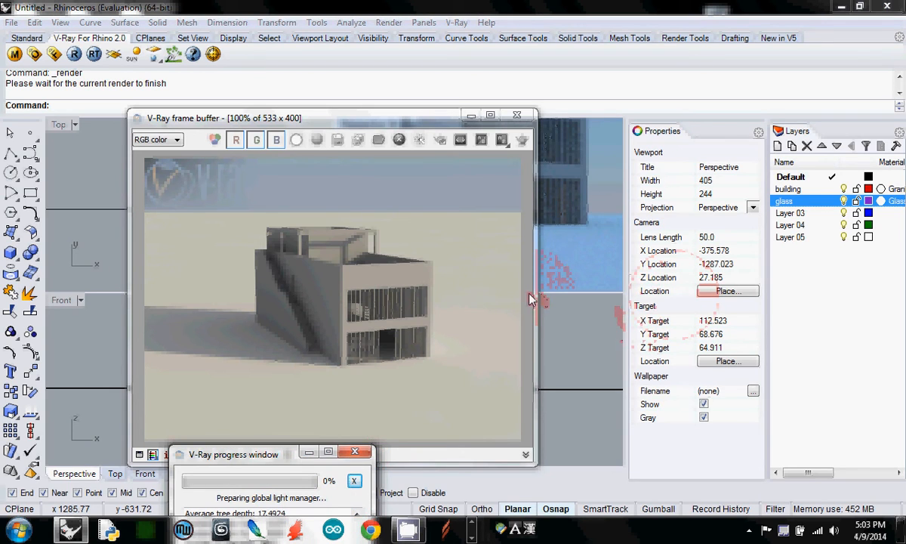
mouse_move(521, 302)
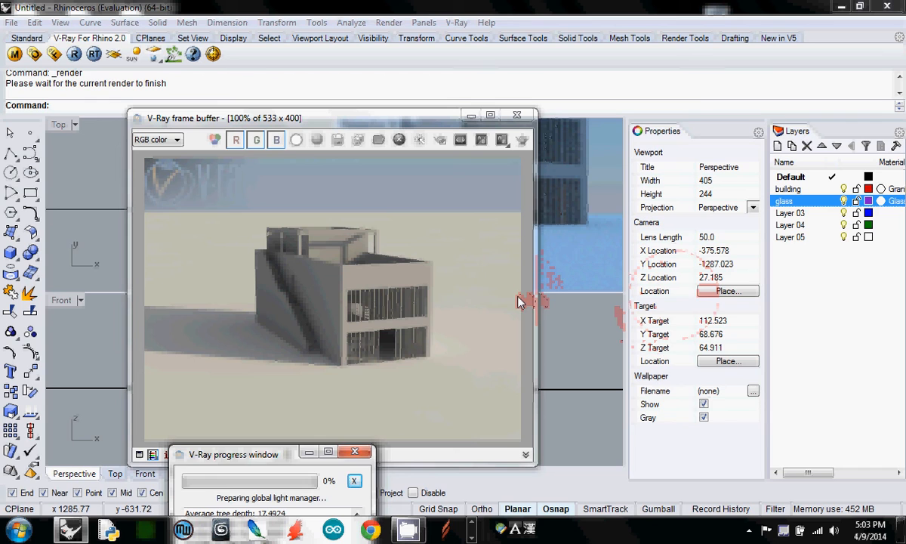